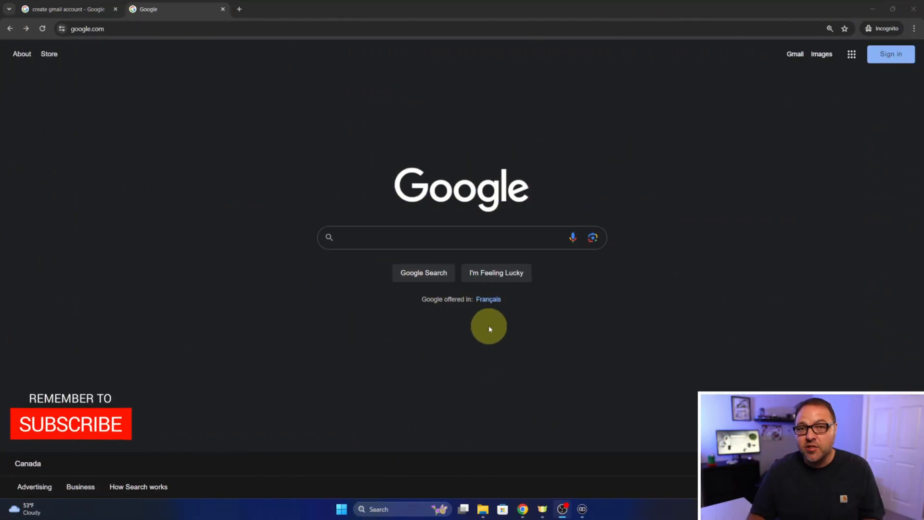
mouse_move(487, 326)
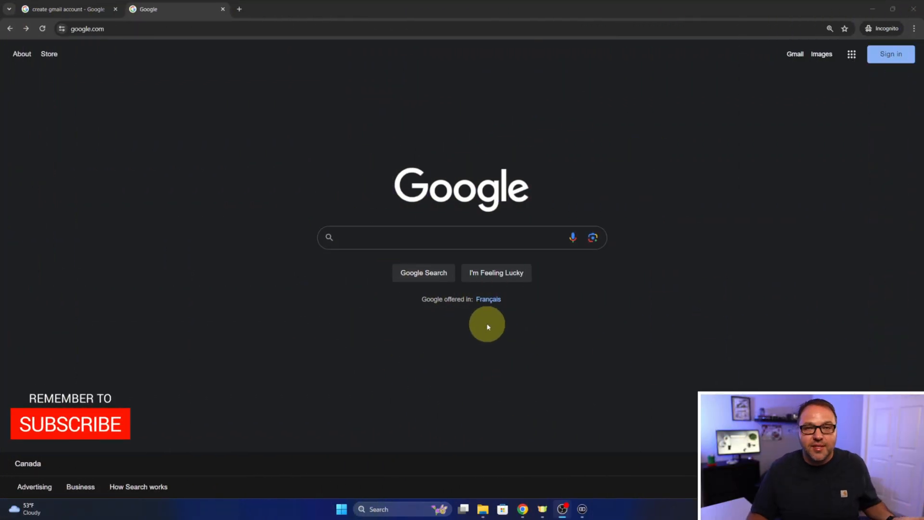
mouse_move(480, 323)
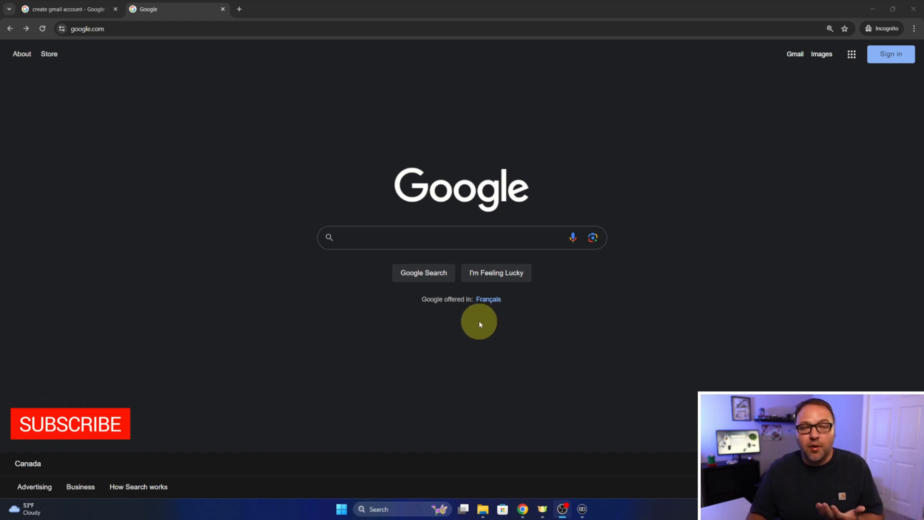
mouse_move(813, 129)
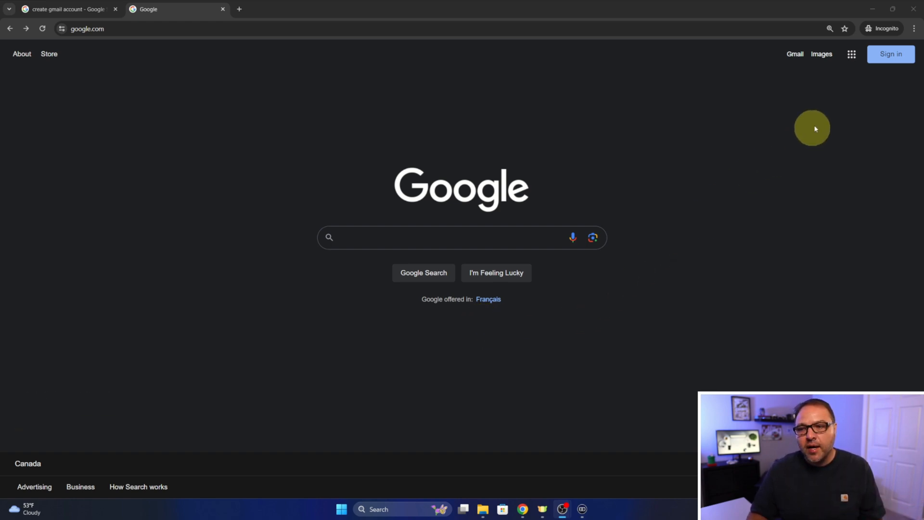
mouse_move(858, 89)
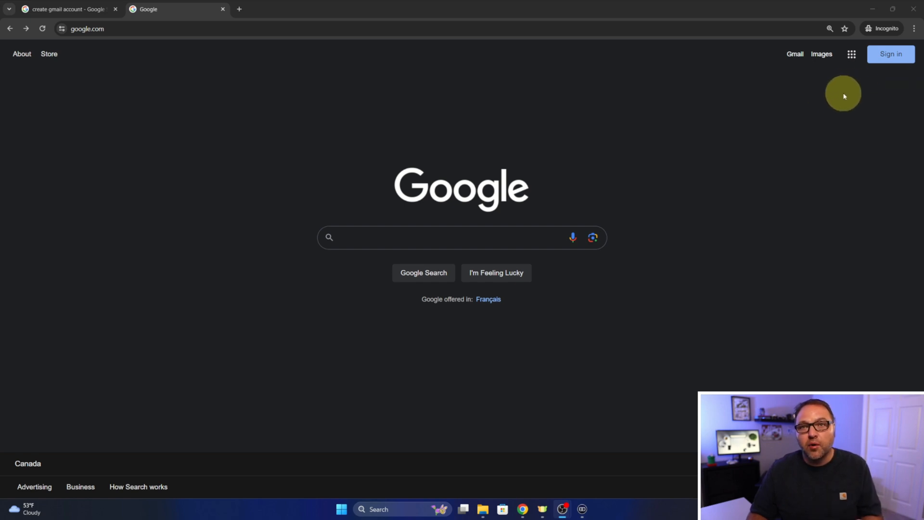
mouse_move(857, 90)
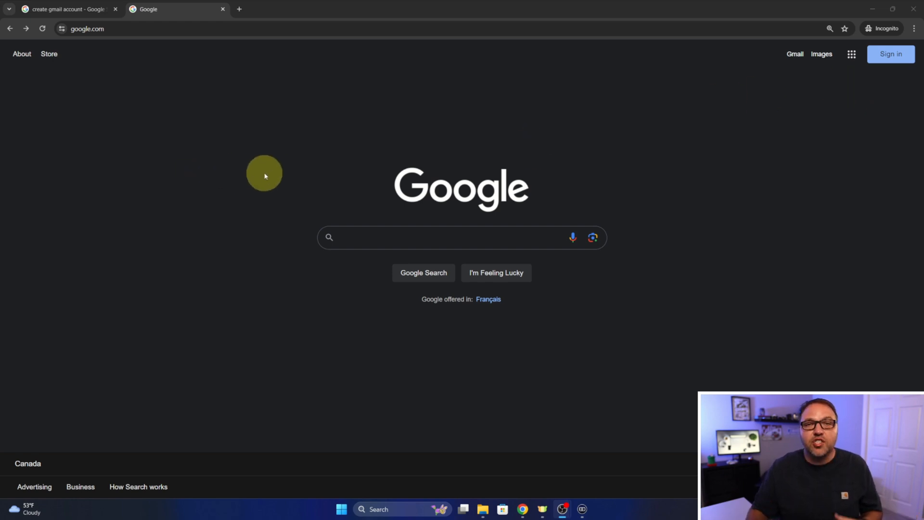
mouse_move(266, 173)
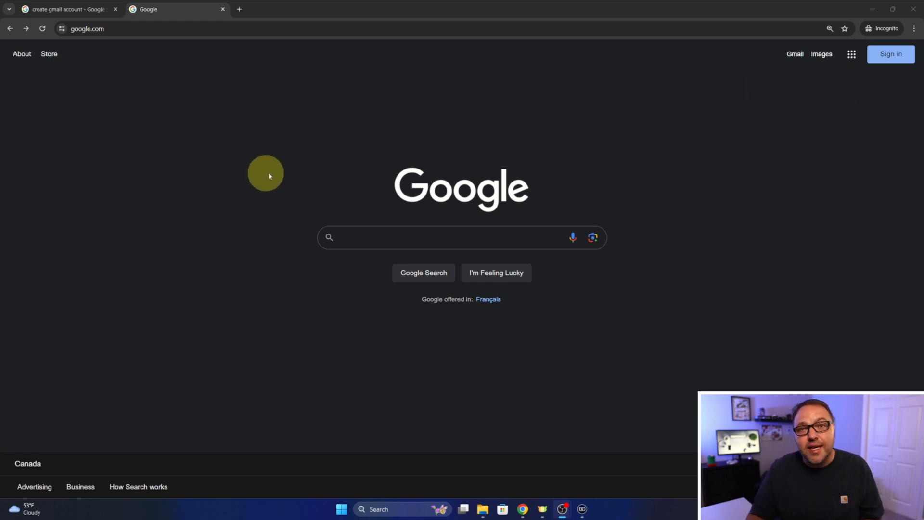
mouse_move(467, 151)
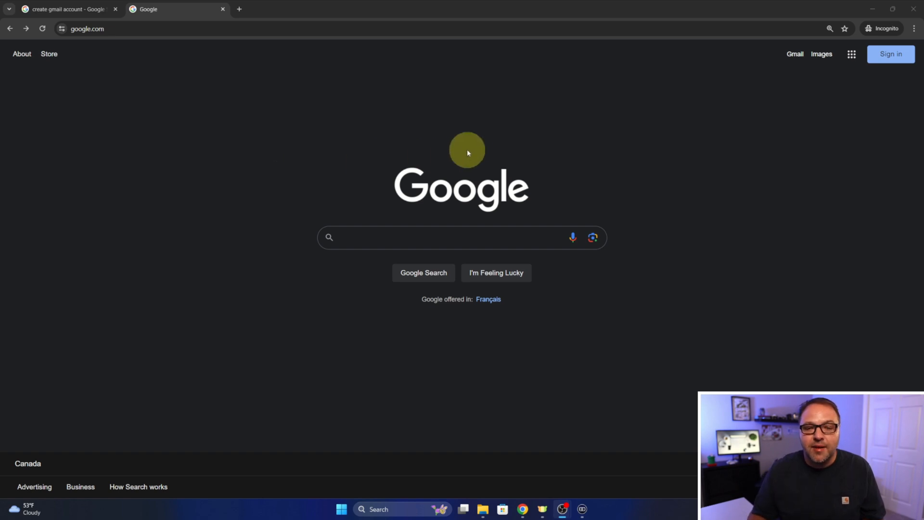
mouse_move(473, 147)
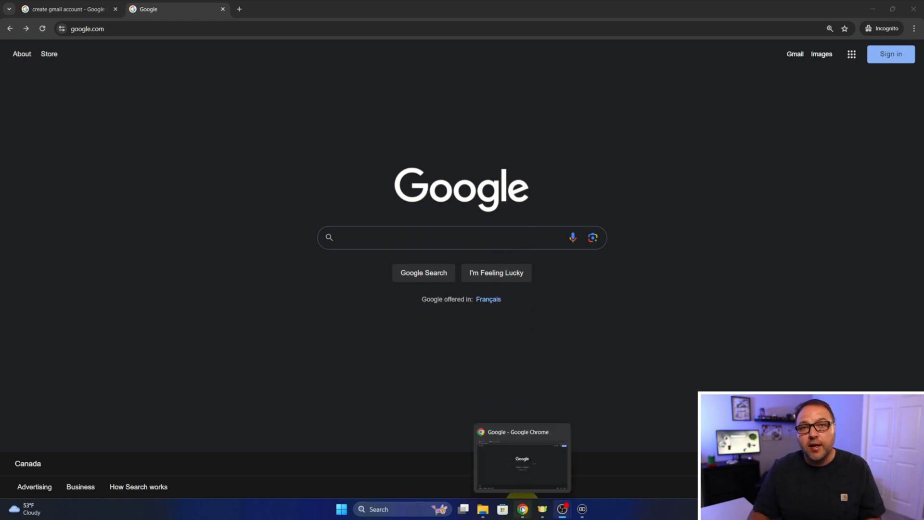
- Open a new incognito window and navigate it to the Gmail about page
right_click(522, 509)
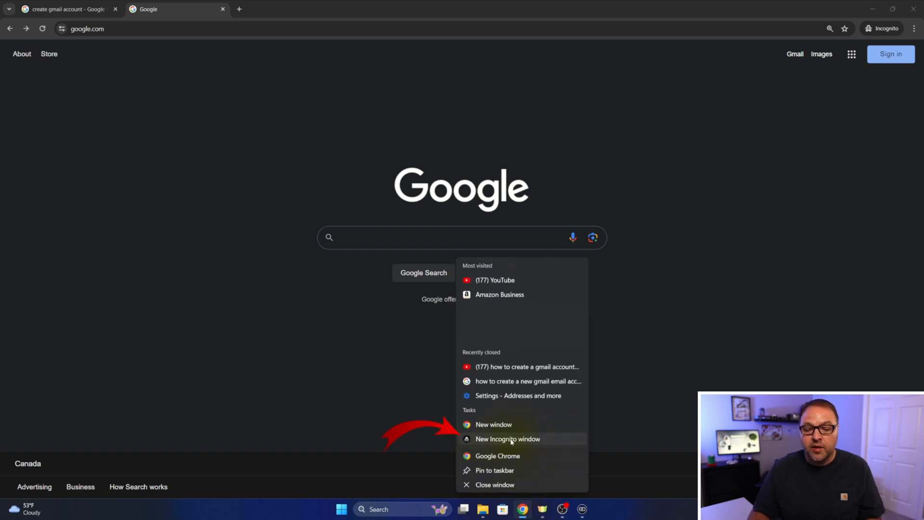
click(507, 439)
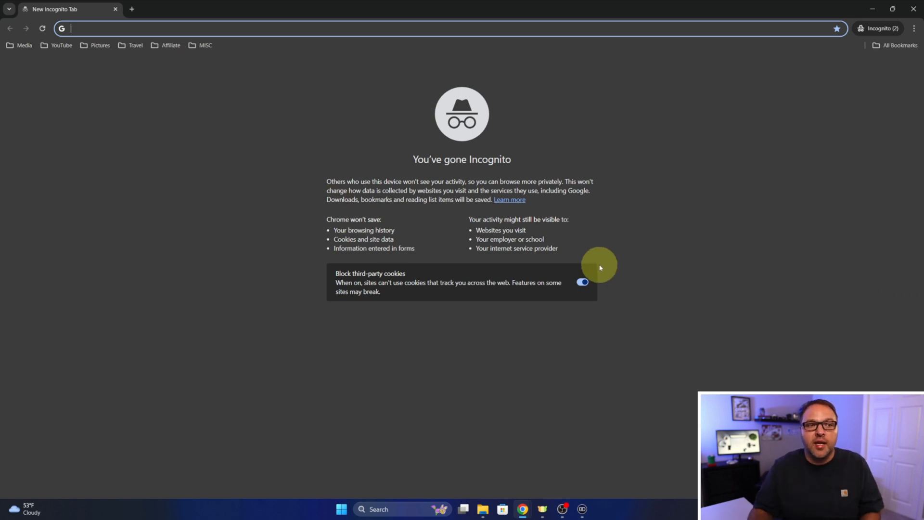
mouse_move(819, 76)
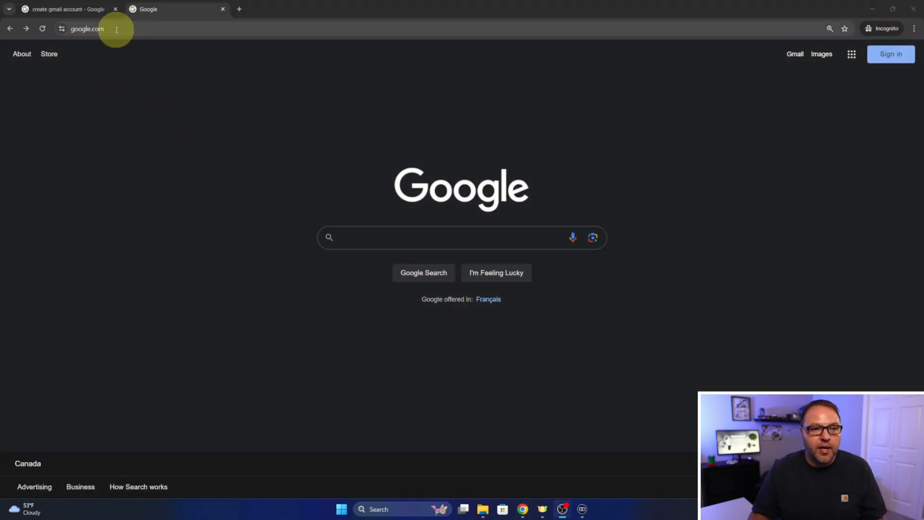
click(87, 29)
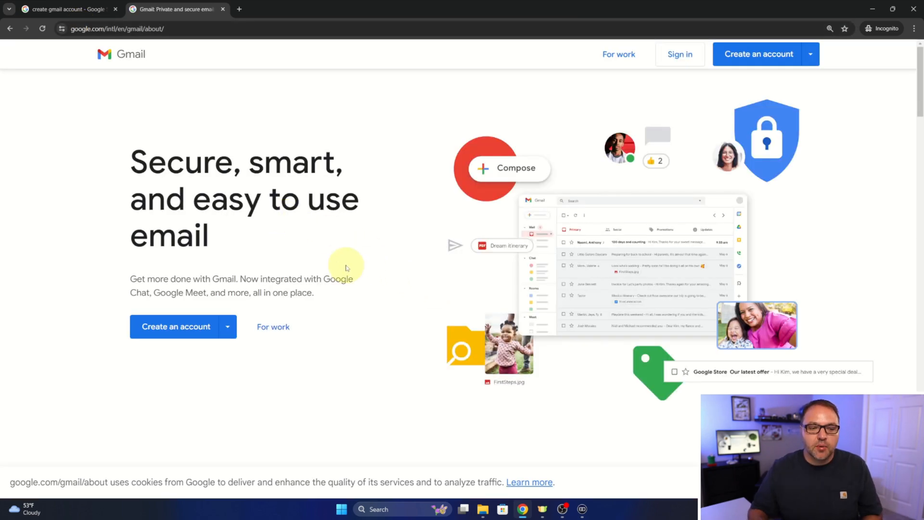
mouse_move(317, 359)
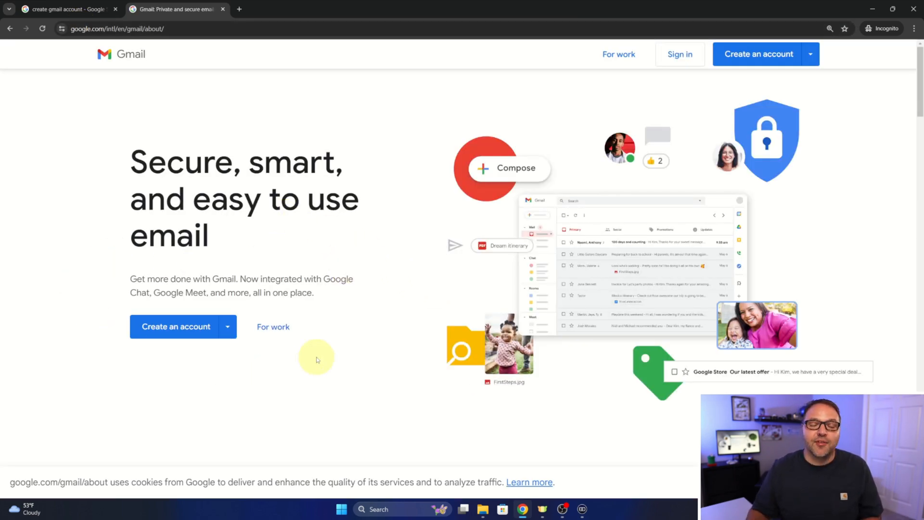
mouse_move(399, 277)
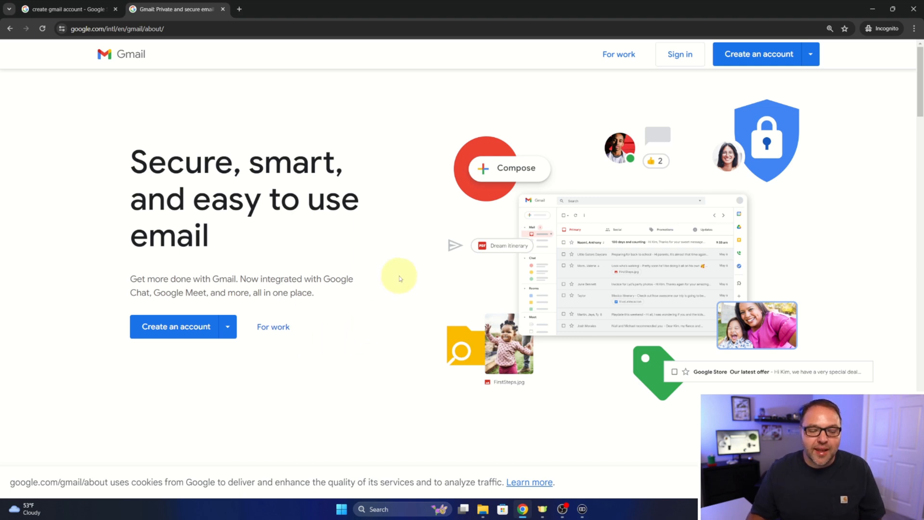
mouse_move(380, 187)
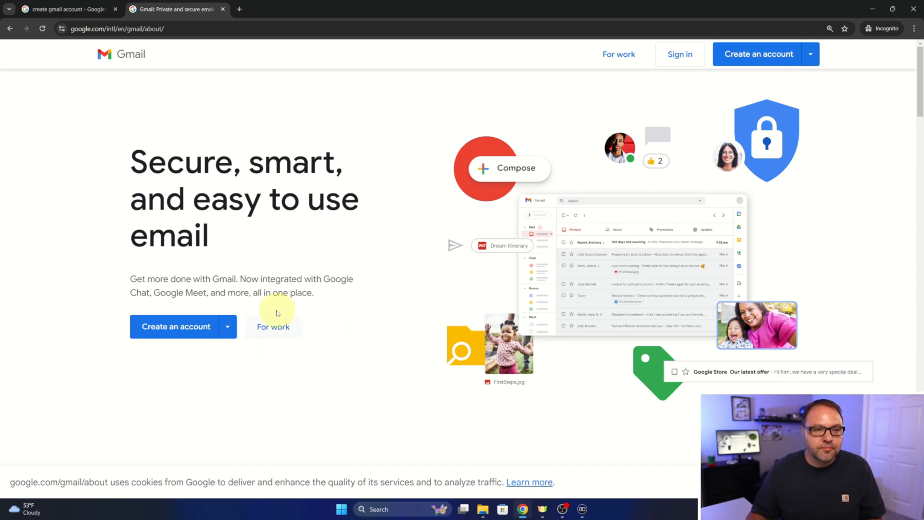
mouse_move(97, 45)
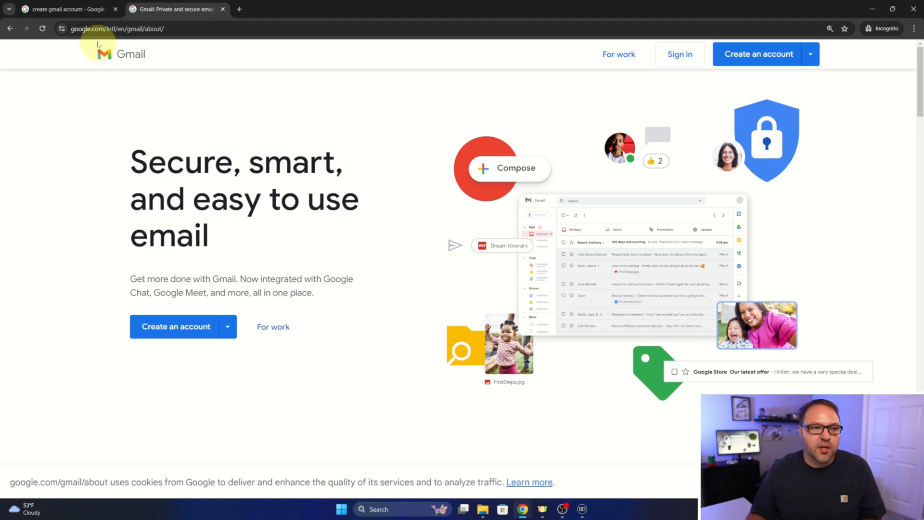
- From the search results, open the 'Create a Gmail account' help article and start account creation
click(68, 9)
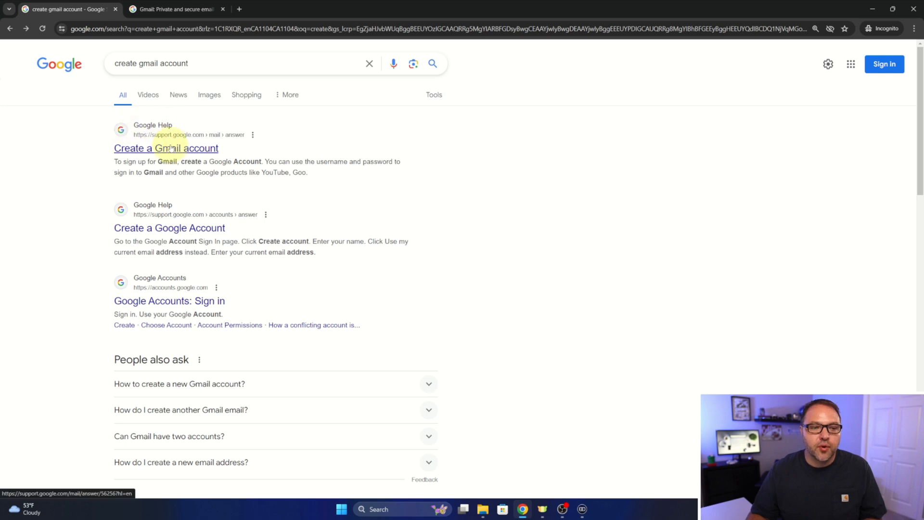
click(165, 147)
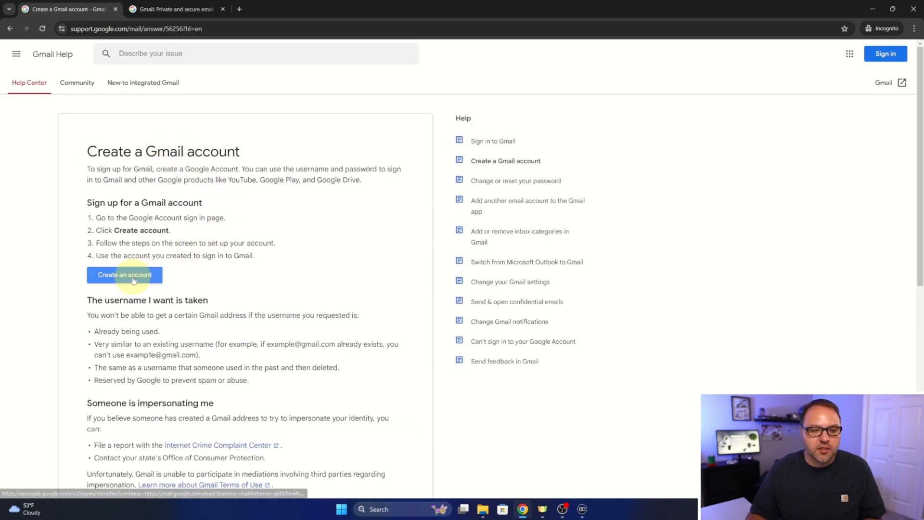
click(125, 275)
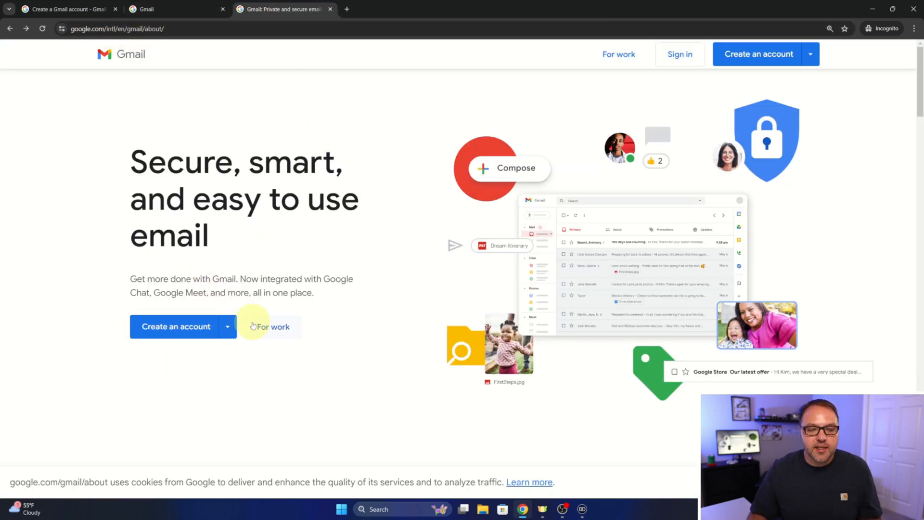
mouse_move(179, 356)
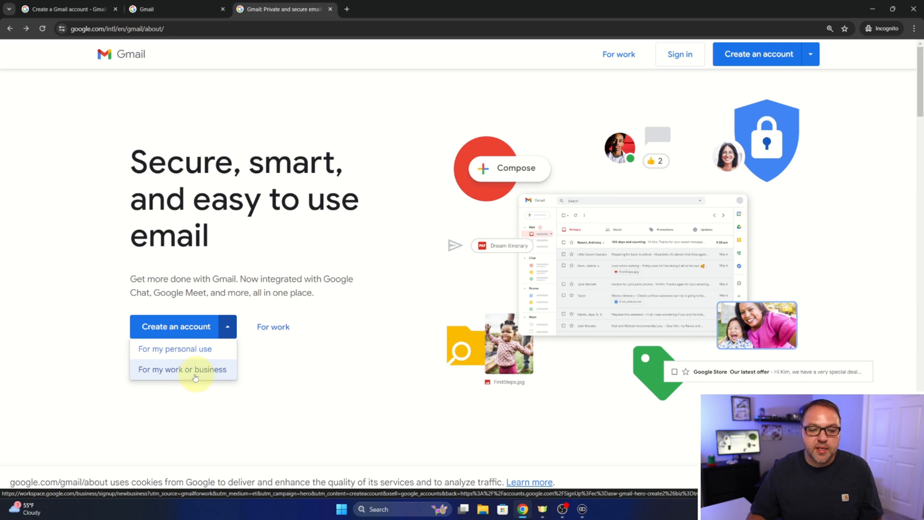
mouse_move(174, 349)
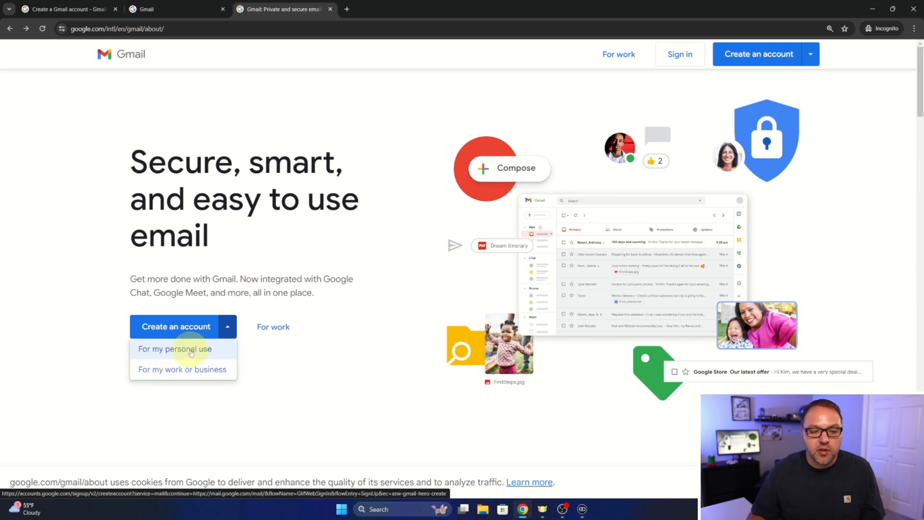
- Choose 'For my personal use' from the Create an account options
click(174, 349)
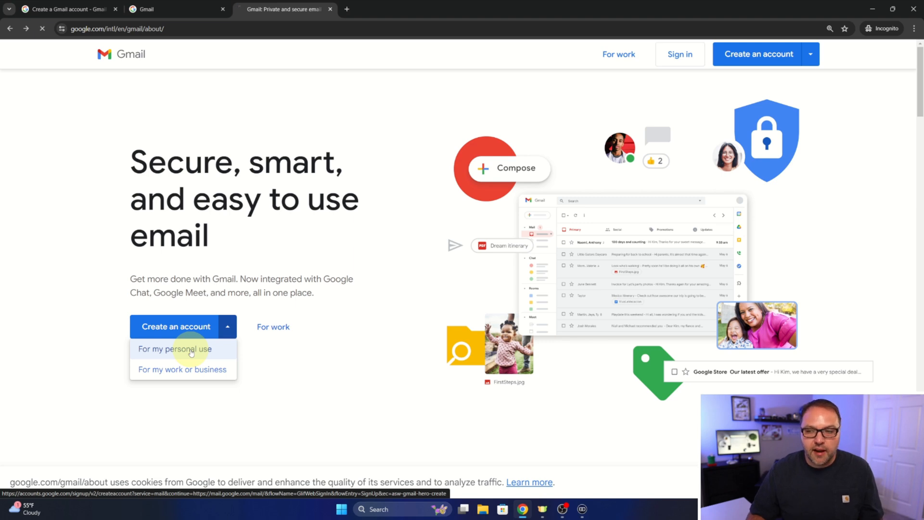
click(175, 348)
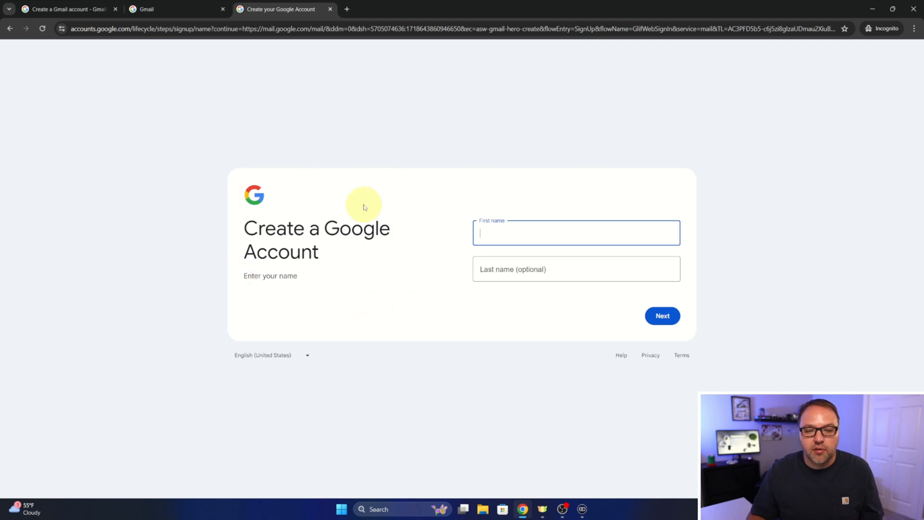
mouse_move(450, 234)
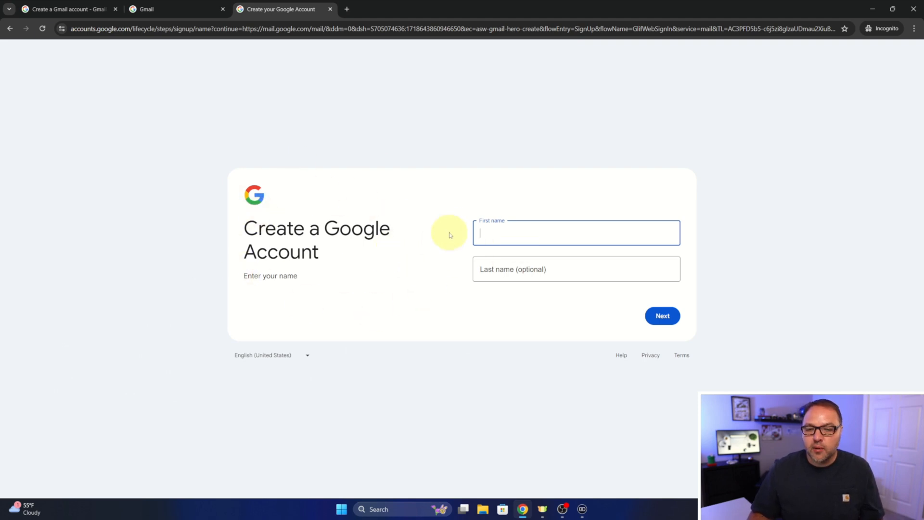
mouse_move(554, 274)
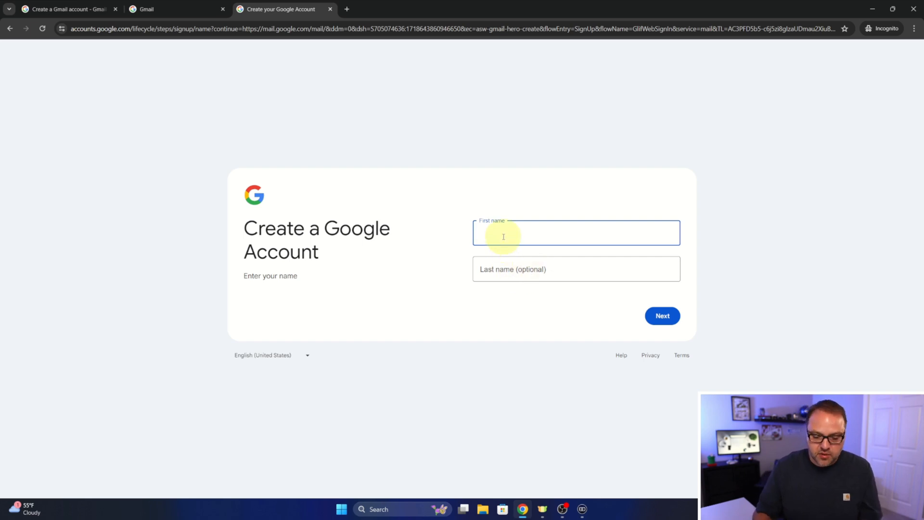
- Enter 'Northern Viking Test' as the first name and continue to the next step
text(Northern Viking Test)
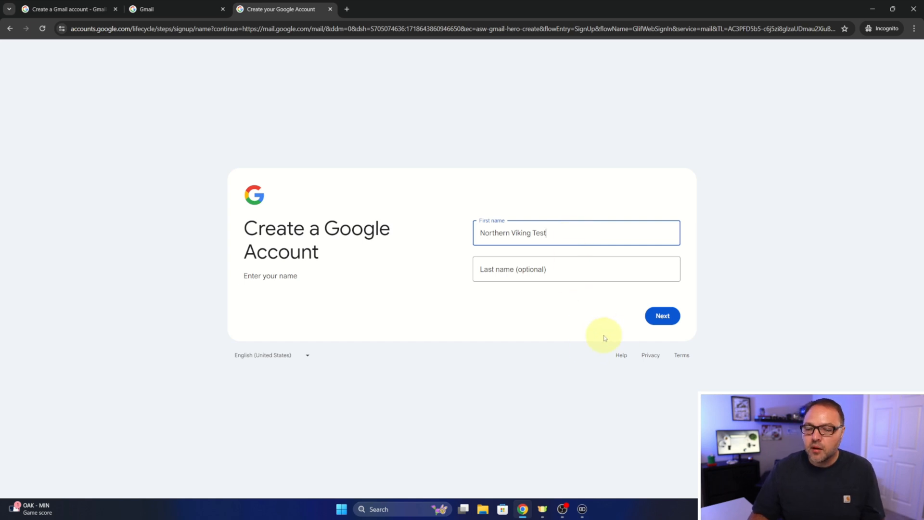
click(662, 315)
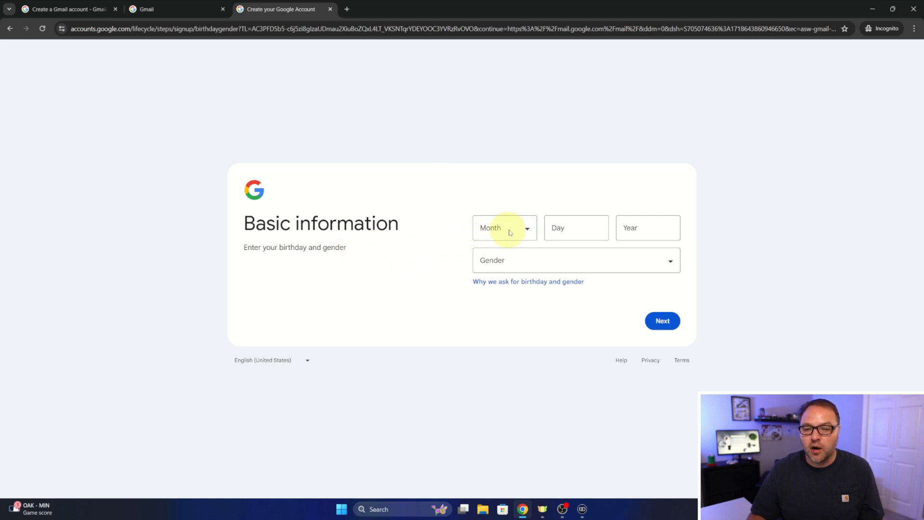
- Fill in the birthday, set gender to Male and submit the basic information
click(575, 228)
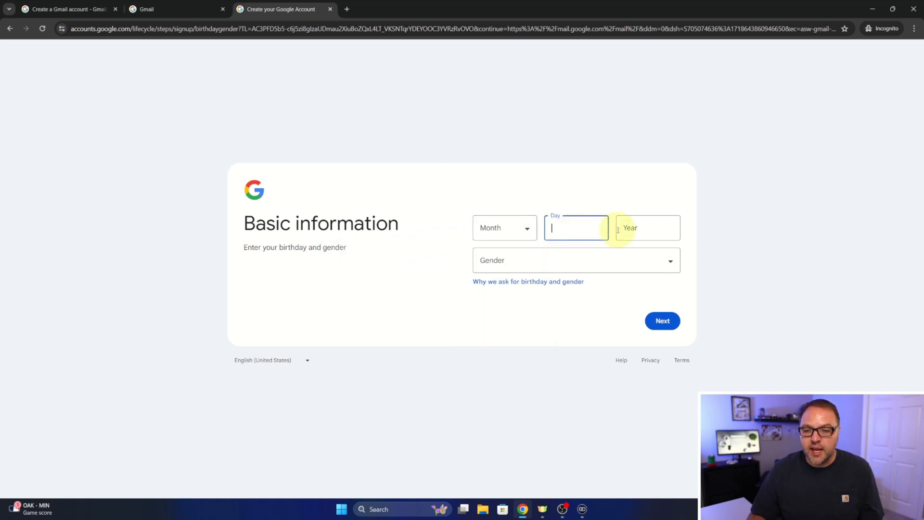
click(576, 260)
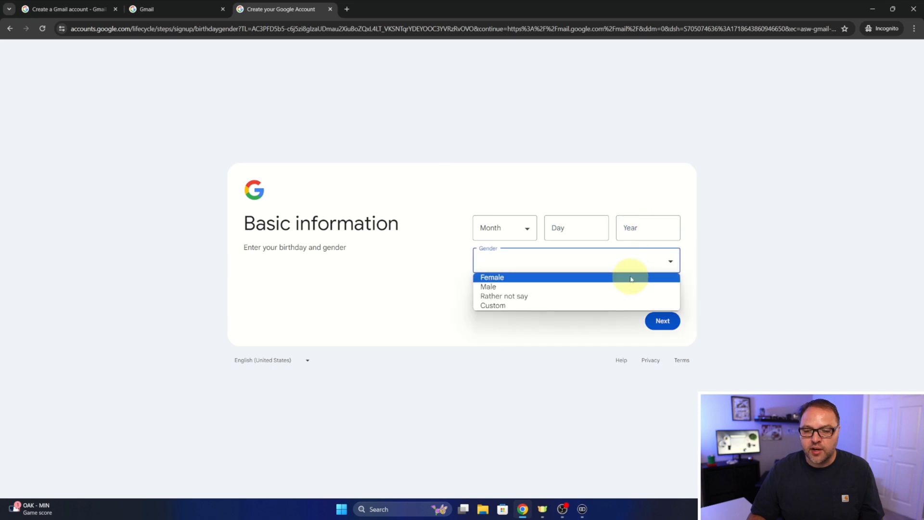
click(488, 286)
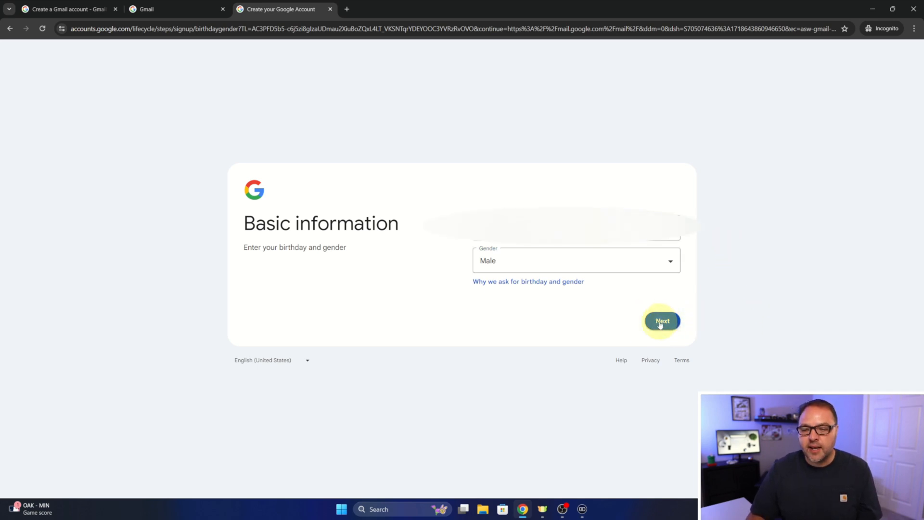
click(662, 321)
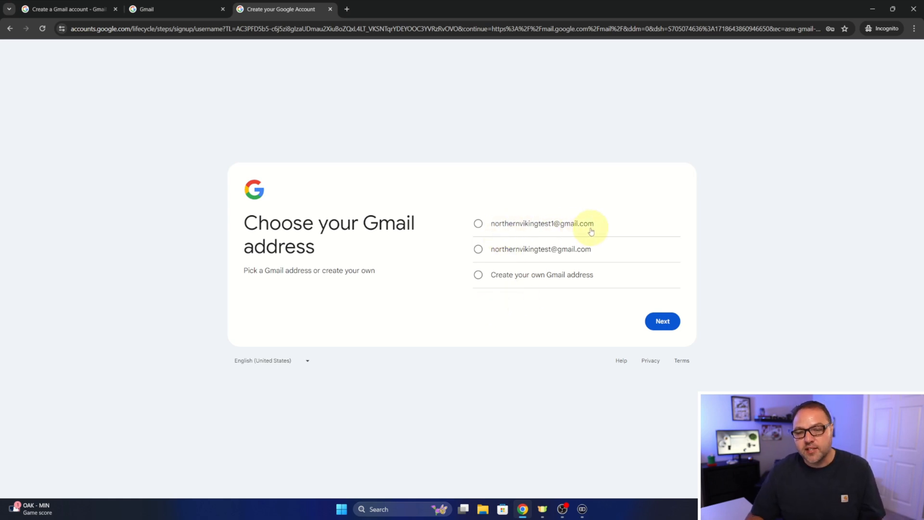
mouse_move(549, 259)
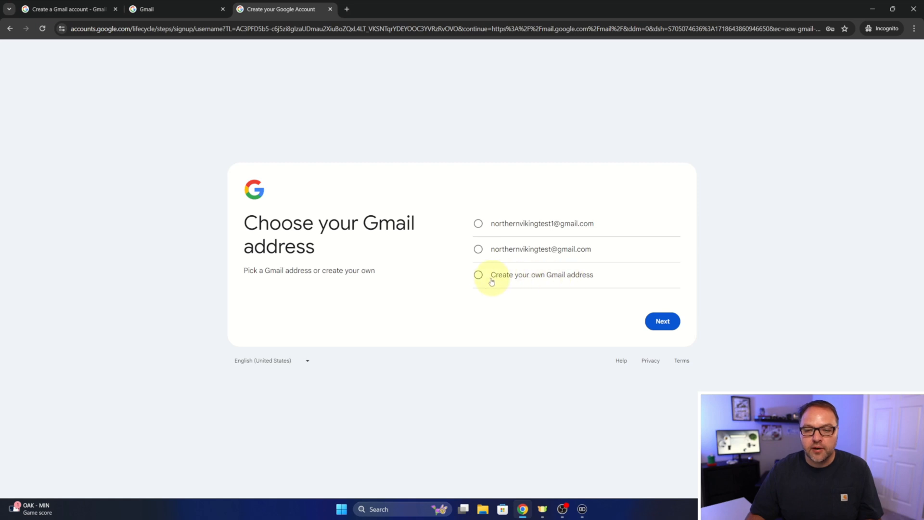
mouse_move(480, 224)
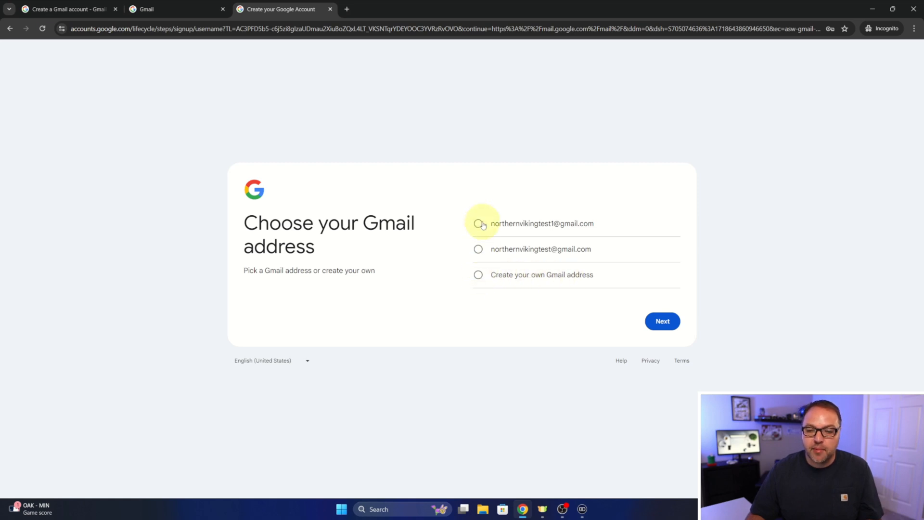
- Choose a custom Gmail address and try a username that gets rejected as not allowed
click(478, 223)
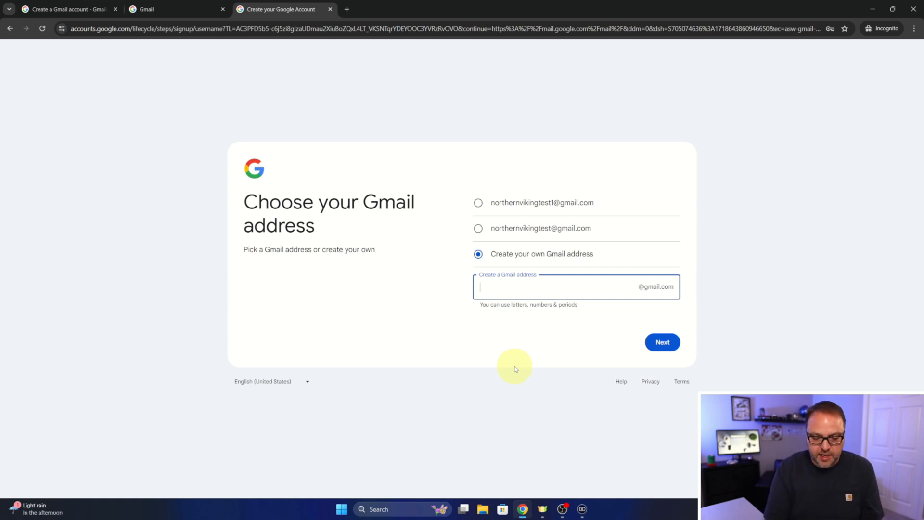
text(michael)
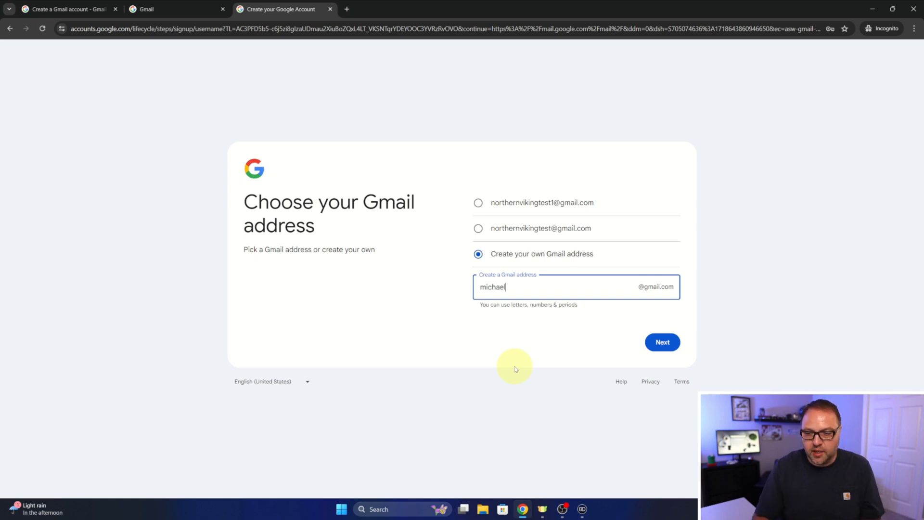
click(662, 342)
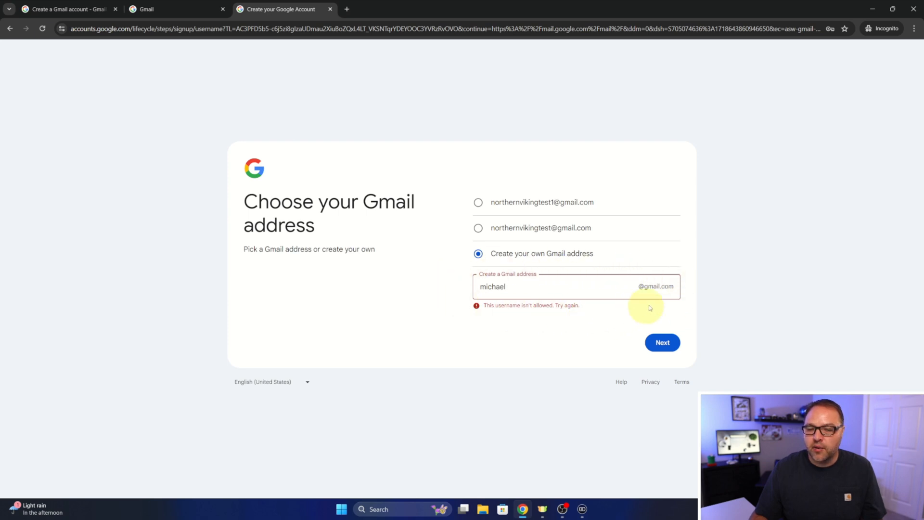
mouse_move(550, 288)
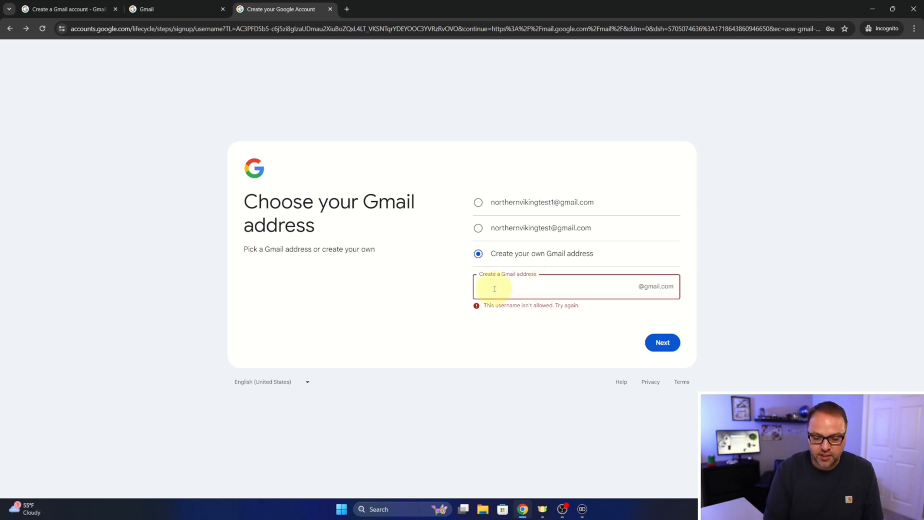
- Enter the username 'northernvikingtest' and submit it
text(northern)
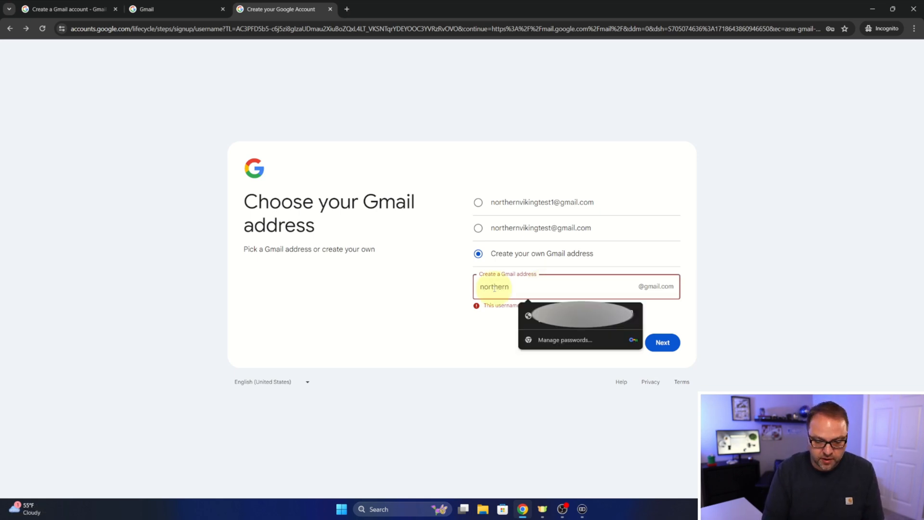
text(vikingtest)
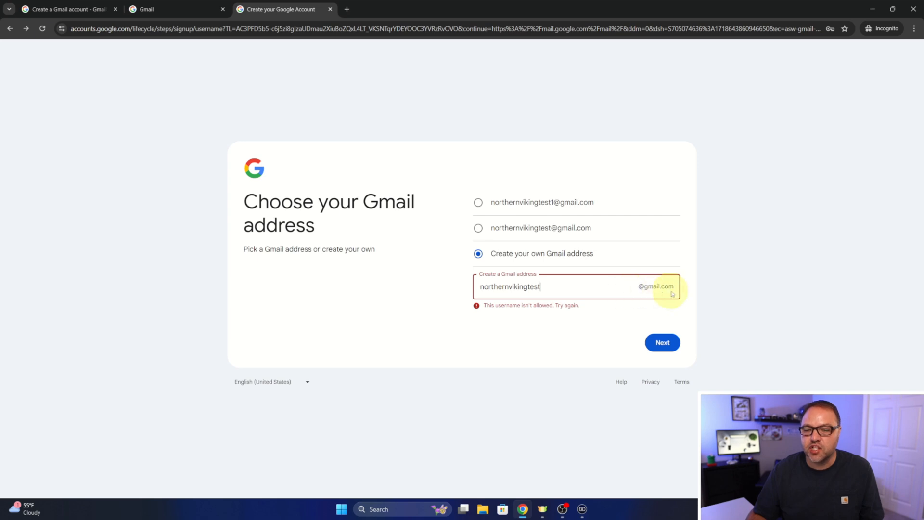
click(662, 342)
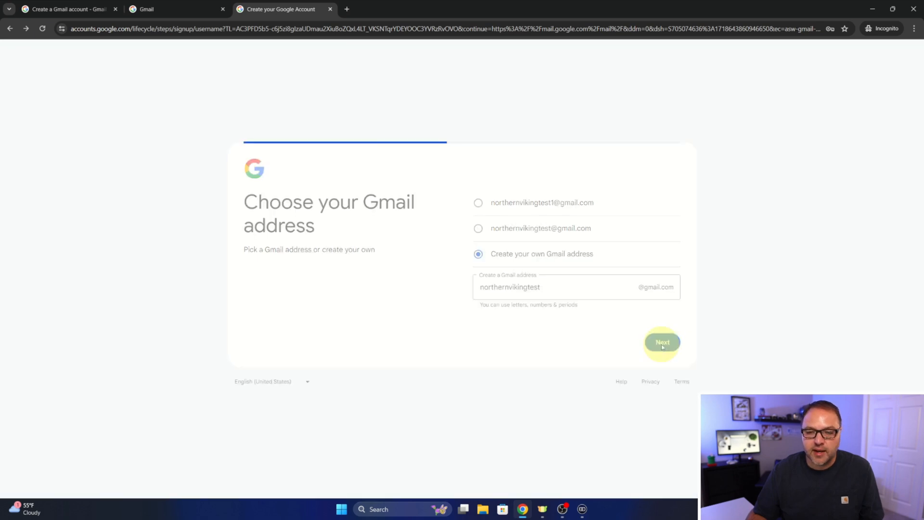
- Enter and confirm a password, then continue to phone verification
click(663, 342)
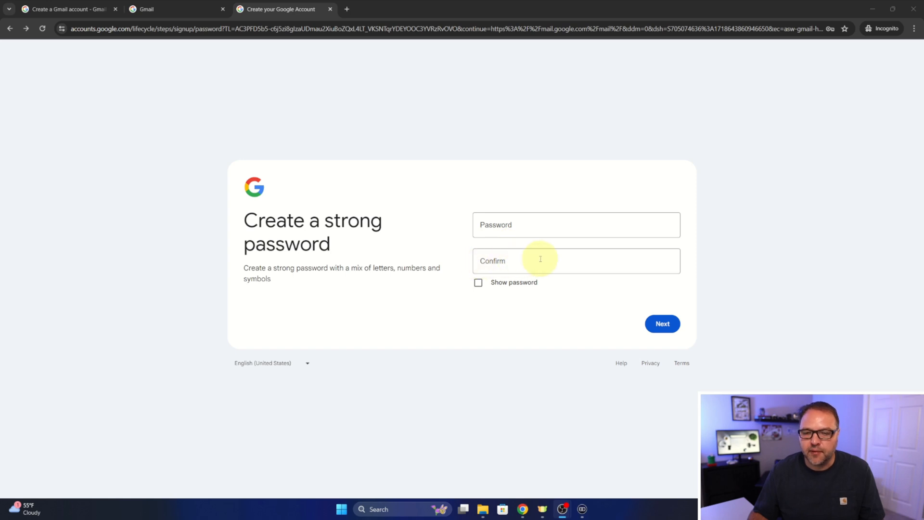
click(576, 261)
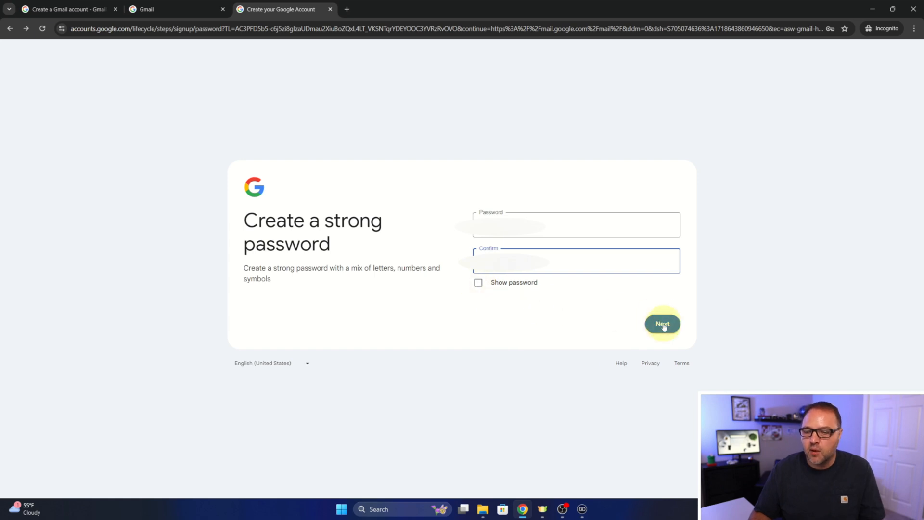
click(663, 323)
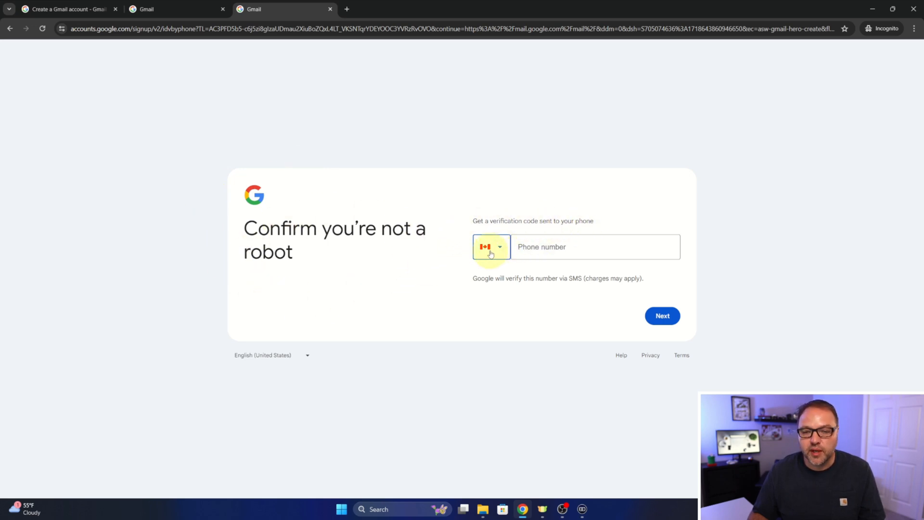
- Enter the phone number with its country and request a verification code
click(590, 247)
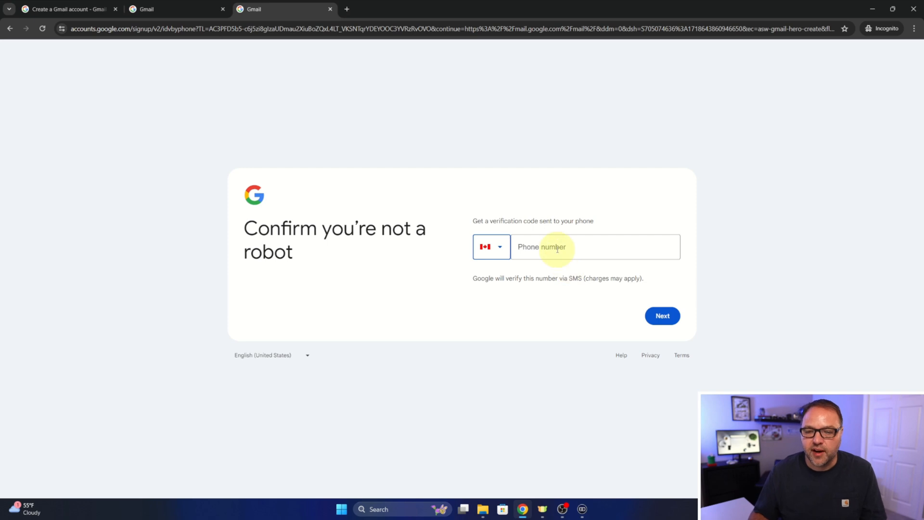
click(590, 246)
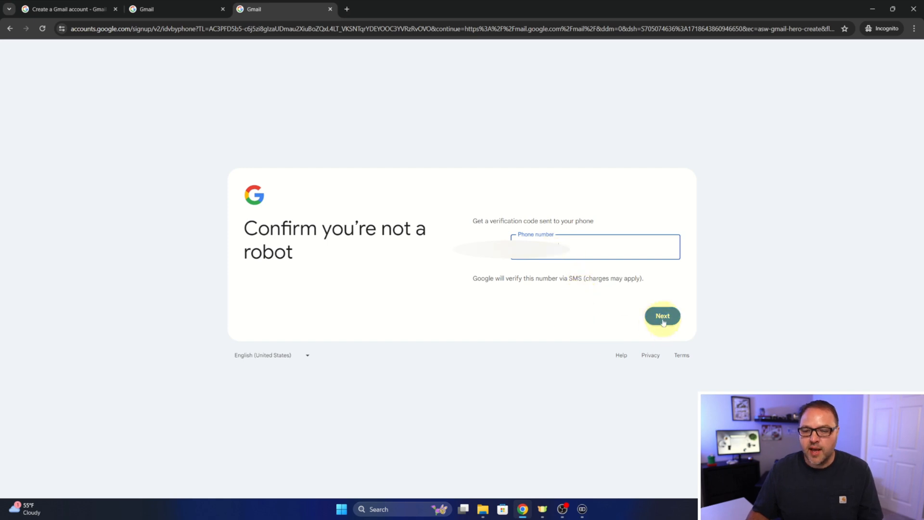
click(662, 316)
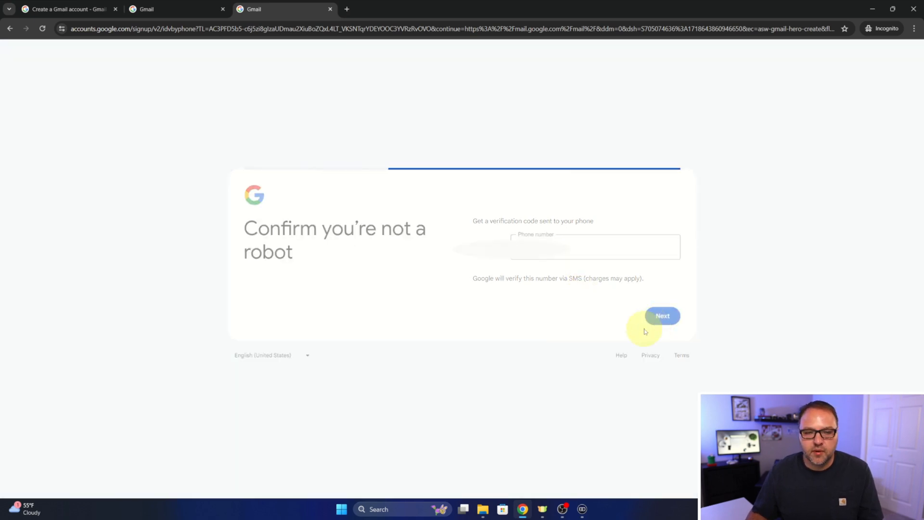
click(662, 316)
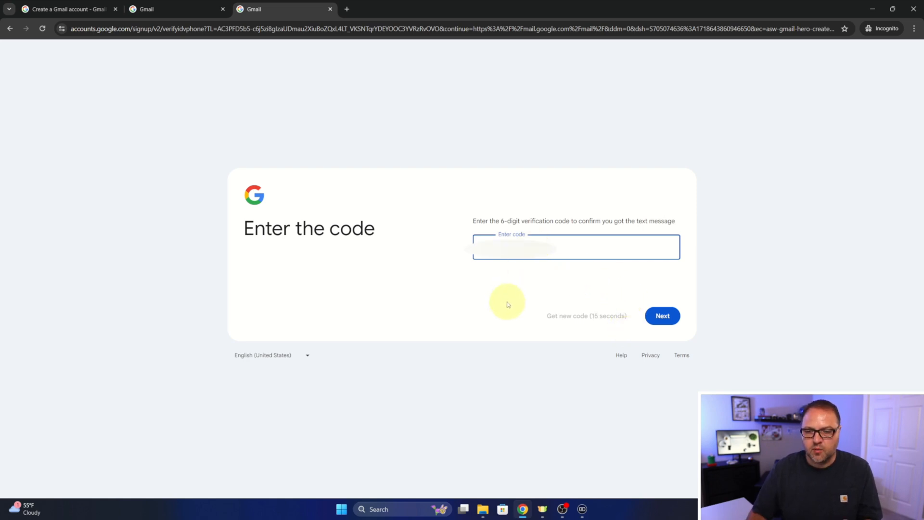
- Submit the 6-digit verification code from the text message
click(662, 315)
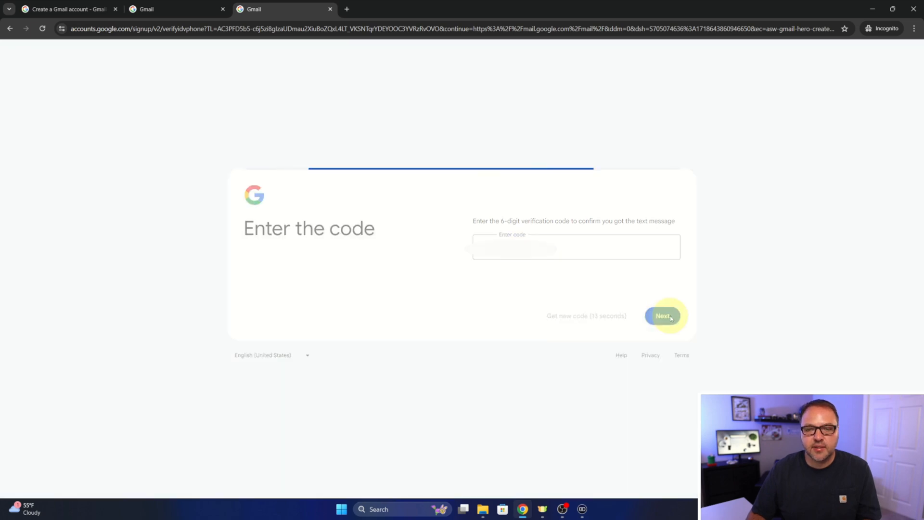
click(662, 316)
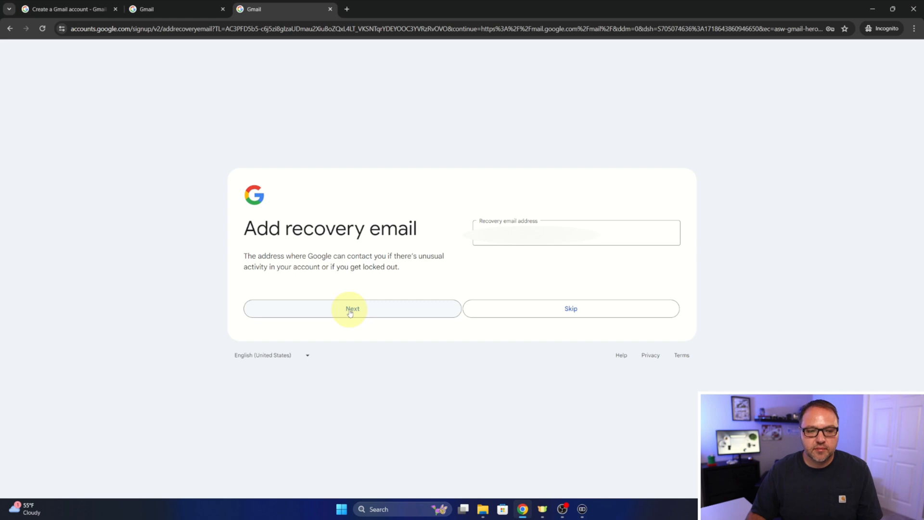
- Skip the recovery email and confirm the reviewed account info
click(352, 308)
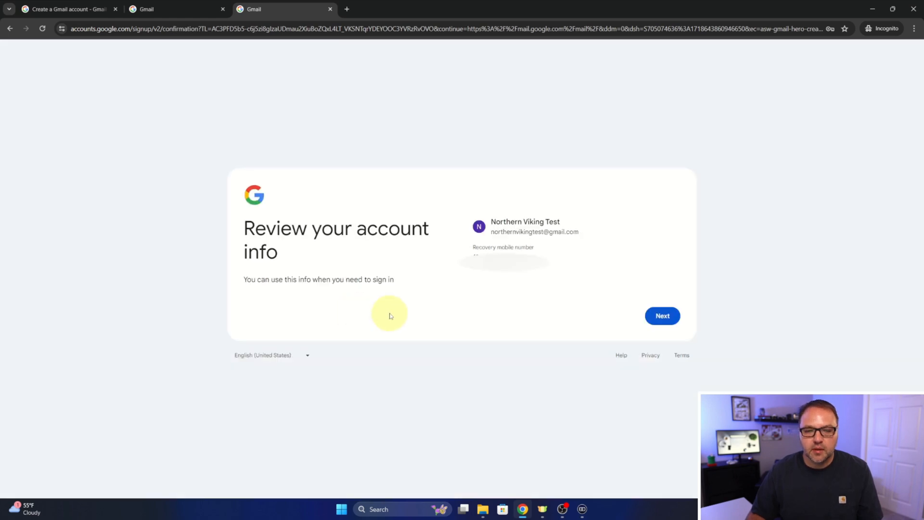
mouse_move(335, 263)
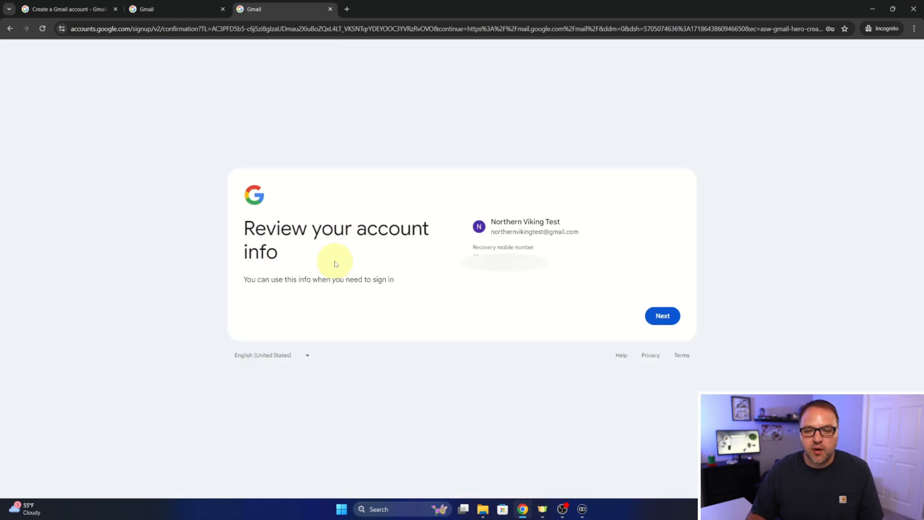
mouse_move(445, 228)
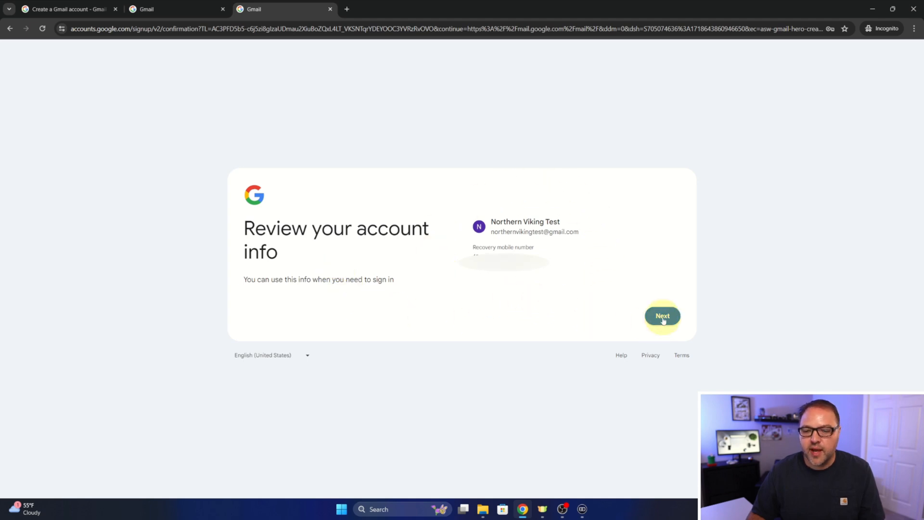
click(662, 316)
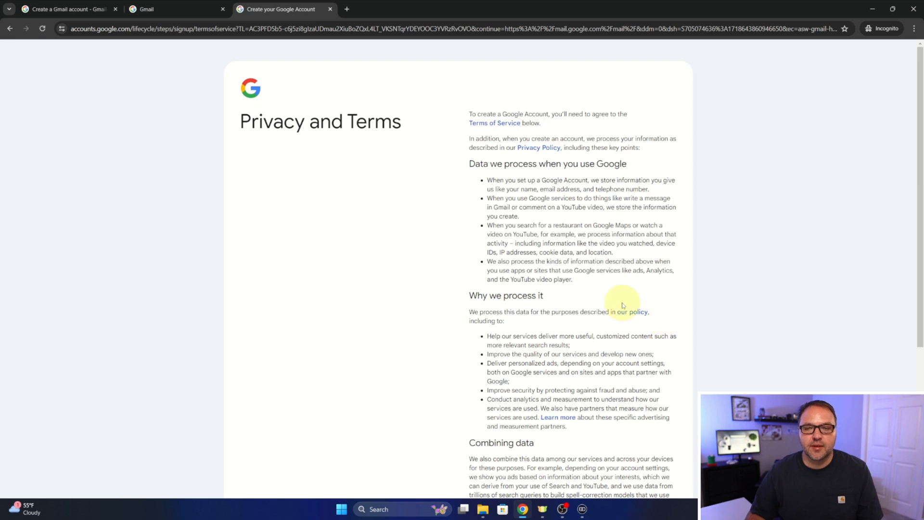
- Agree to Google's Privacy and Terms, landing in the new account's empty Gmail inbox
scroll(down, 3)
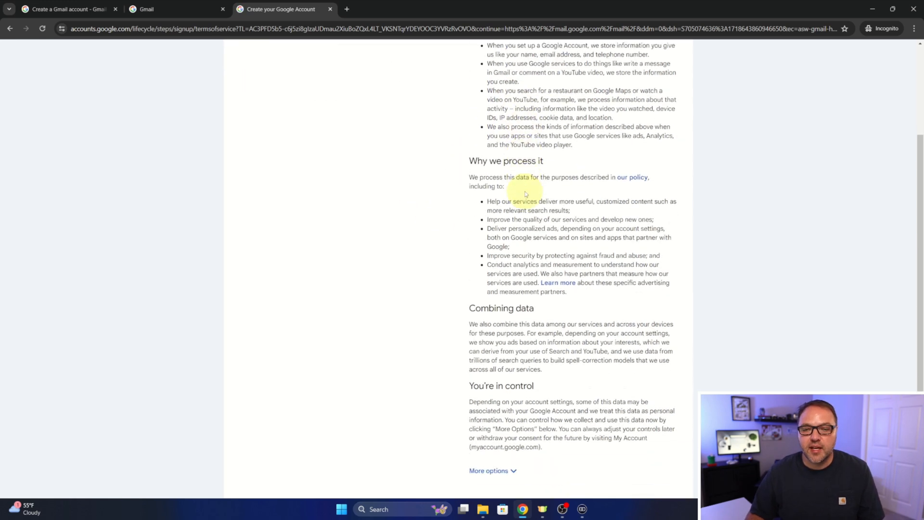
scroll(down, 3)
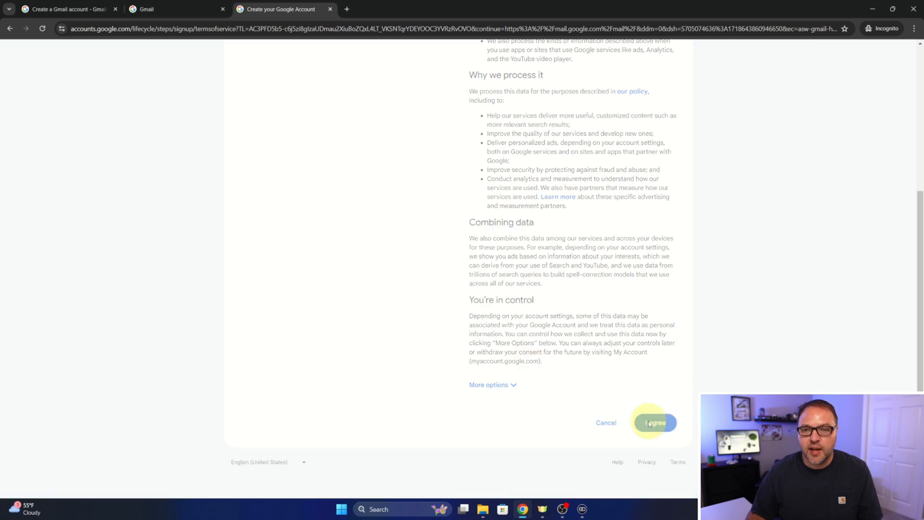
click(654, 423)
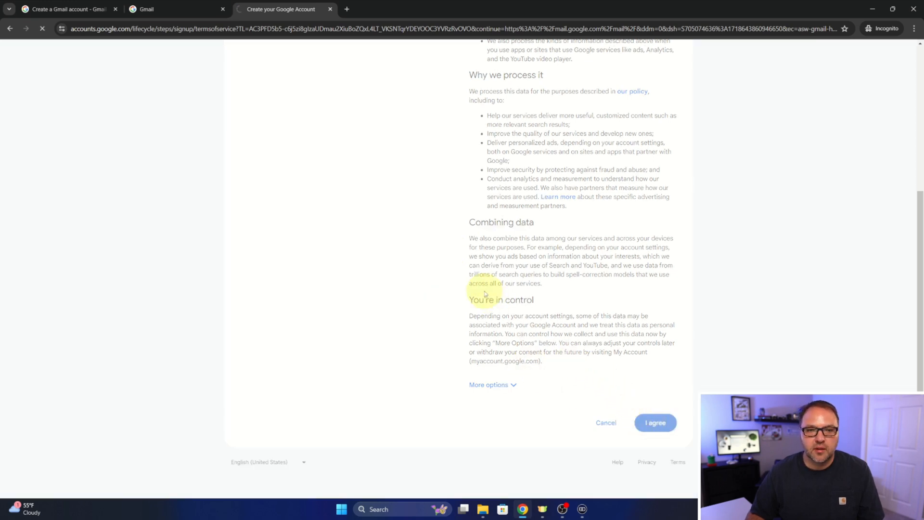
click(654, 423)
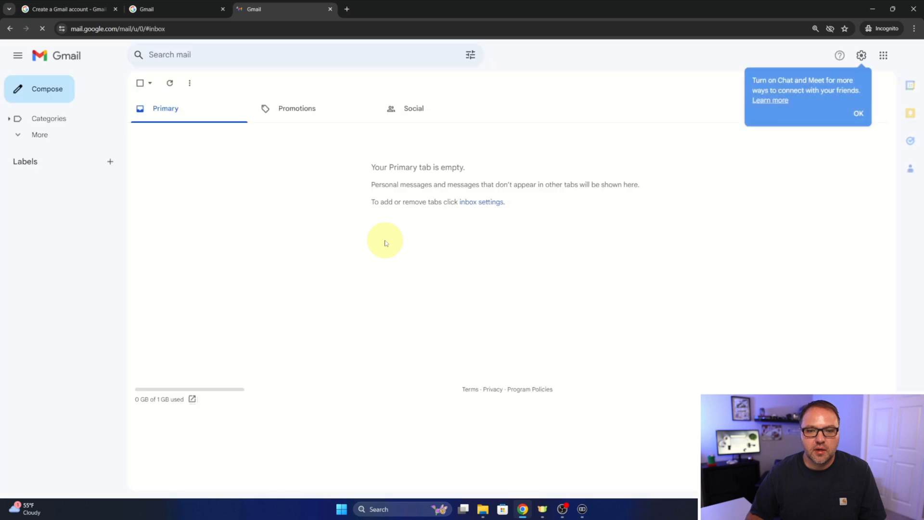